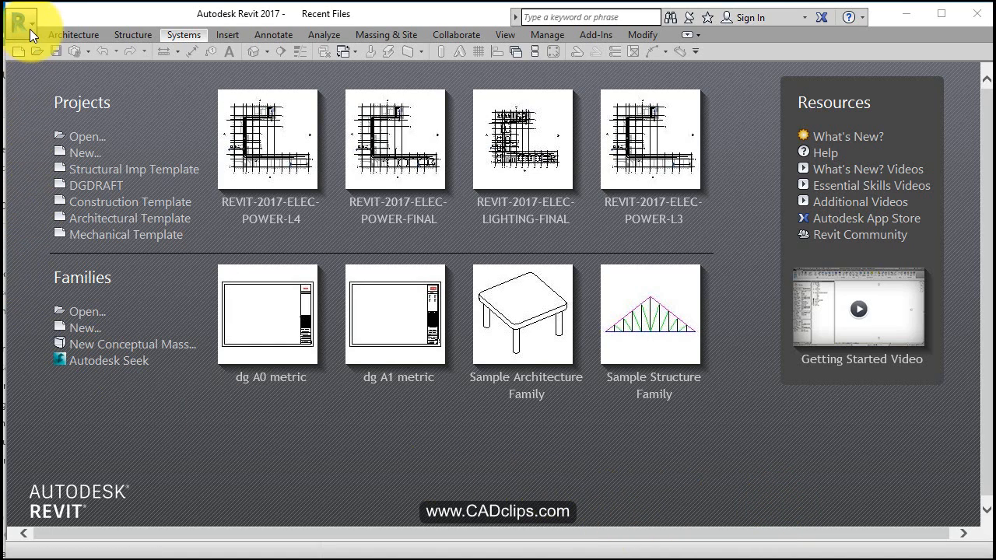
Step: Start a new project from the Application Menu with Structural Imp Template as the template file
click(22, 18)
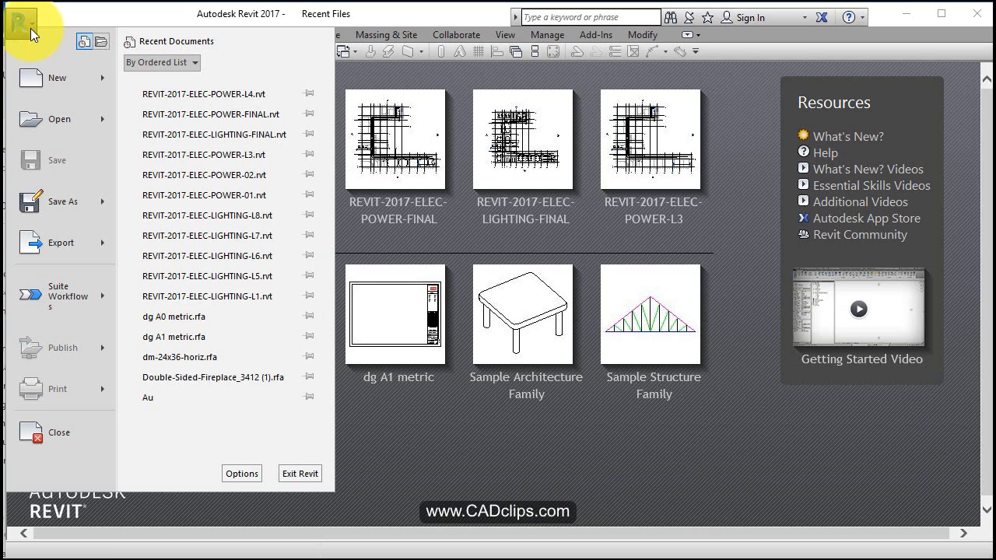
click(56, 78)
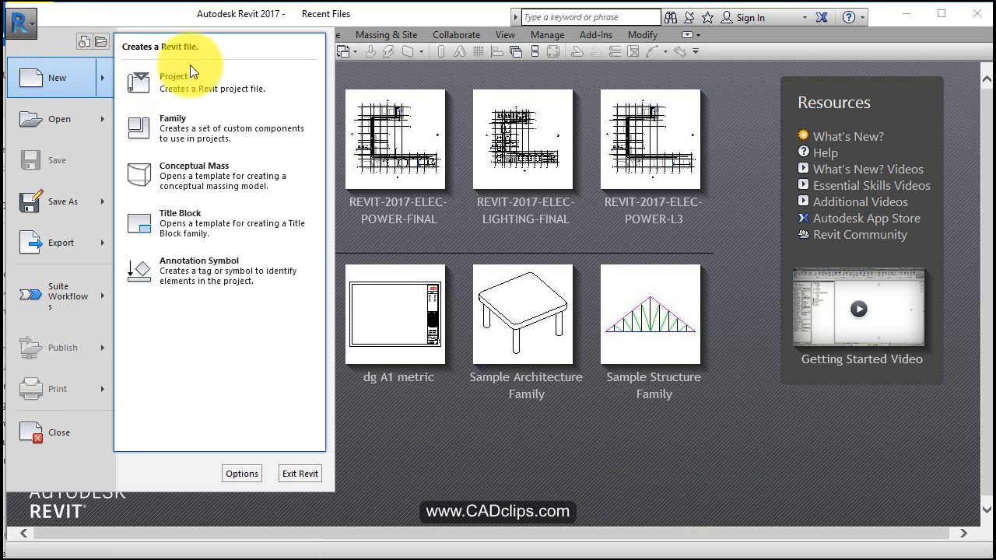
click(174, 75)
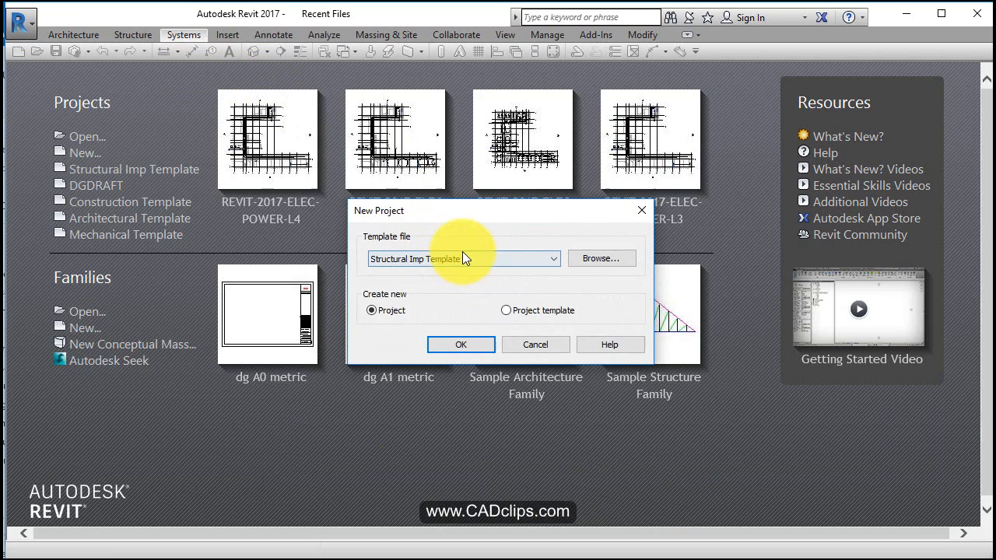
click(552, 258)
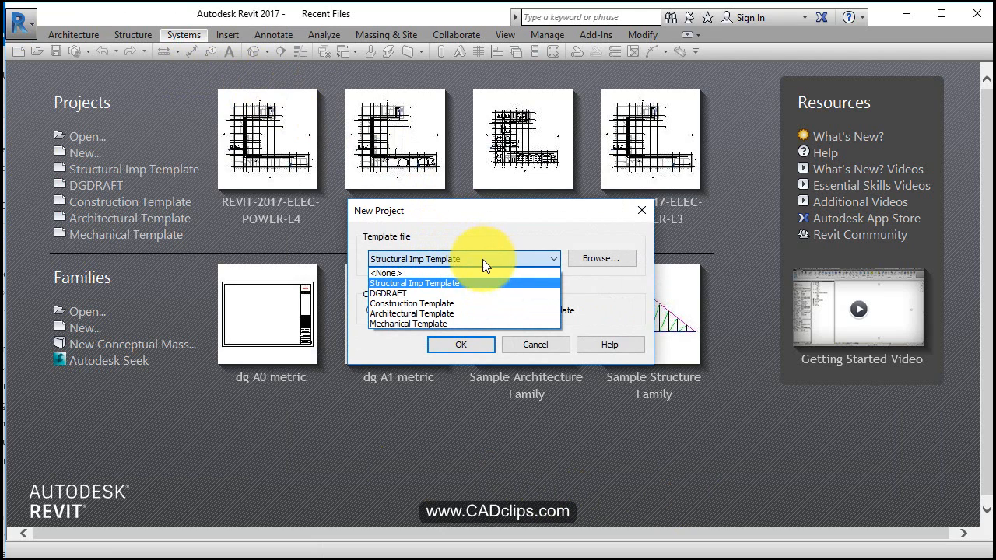
click(414, 284)
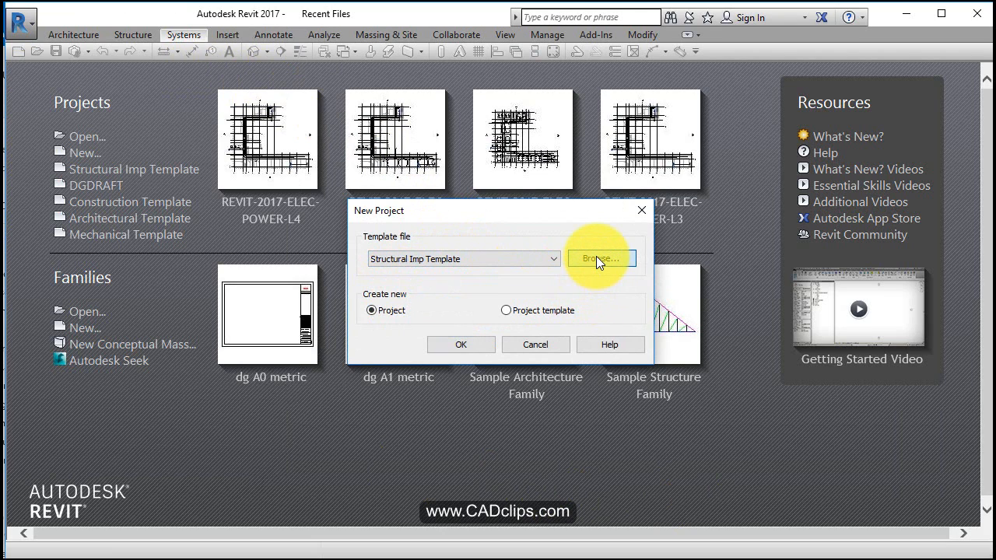
Step: Browse to the US Metric folder and choose Structural Analysis-DefaultMetric.rte as the template
click(597, 258)
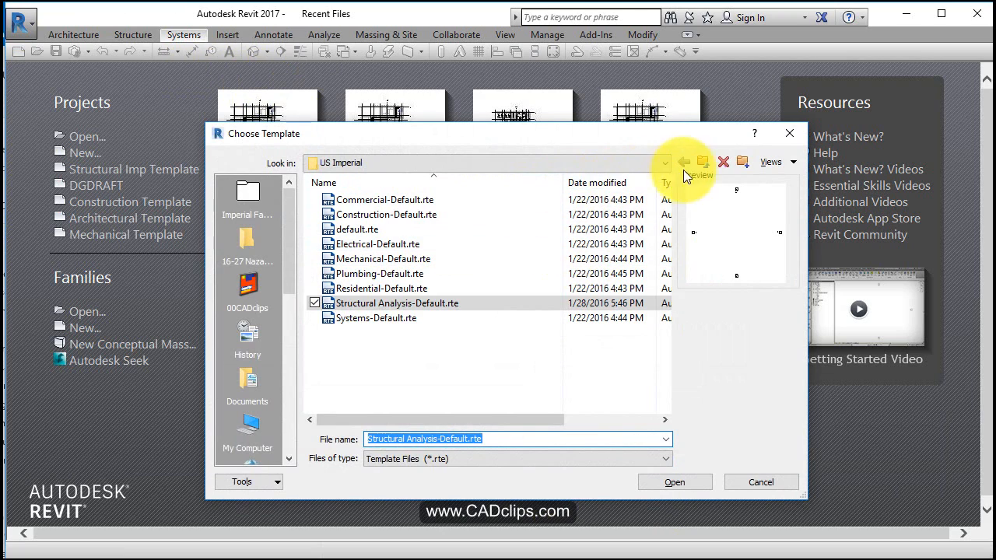
click(683, 162)
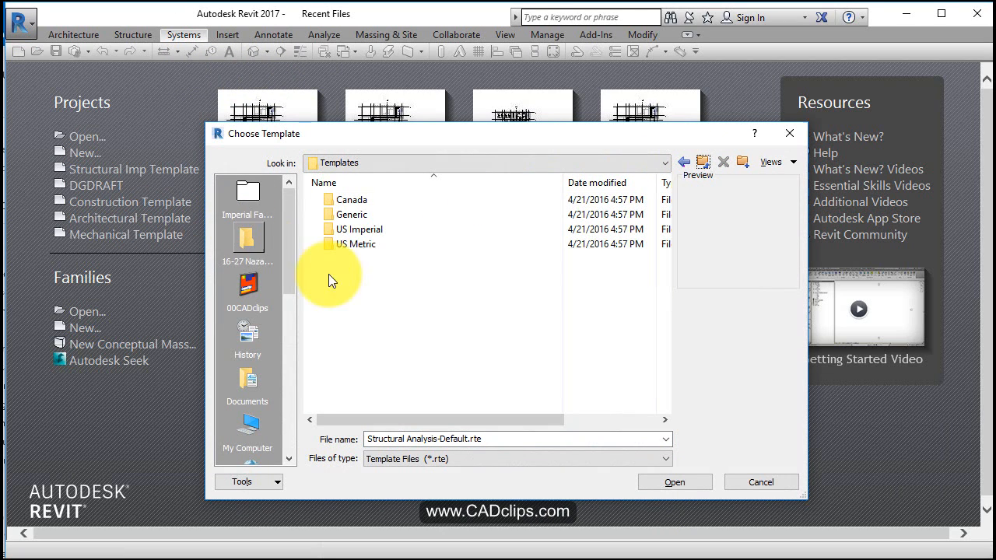
double_click(356, 243)
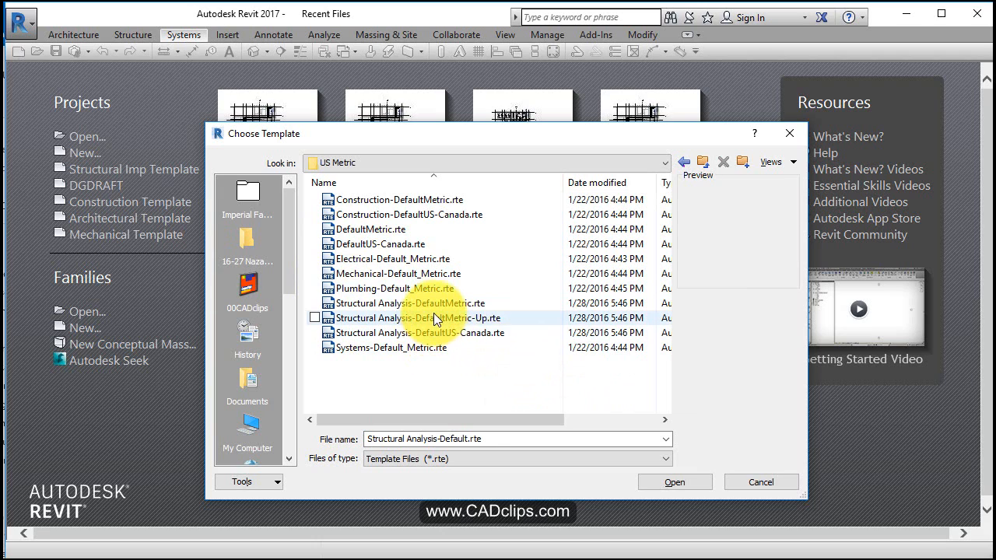
click(408, 302)
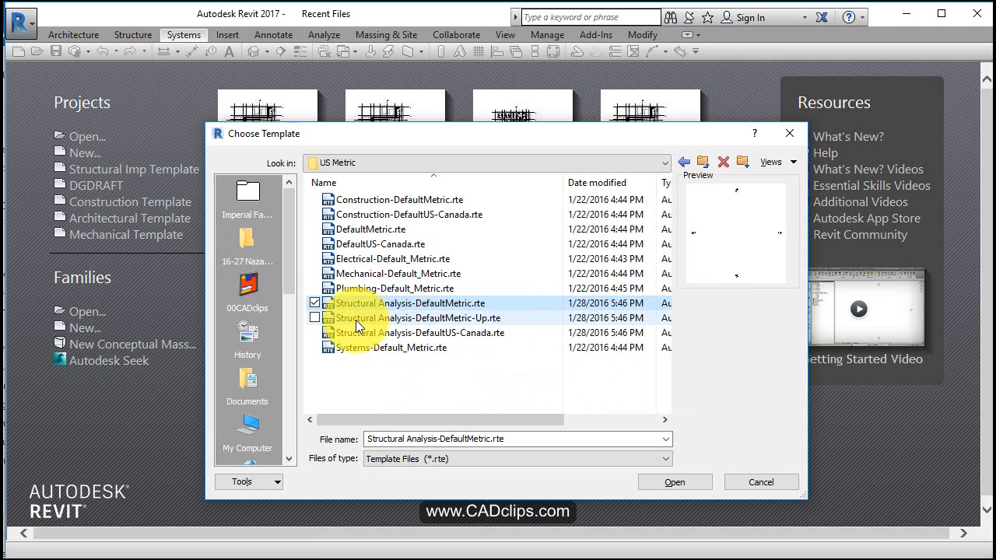
mouse_move(486, 321)
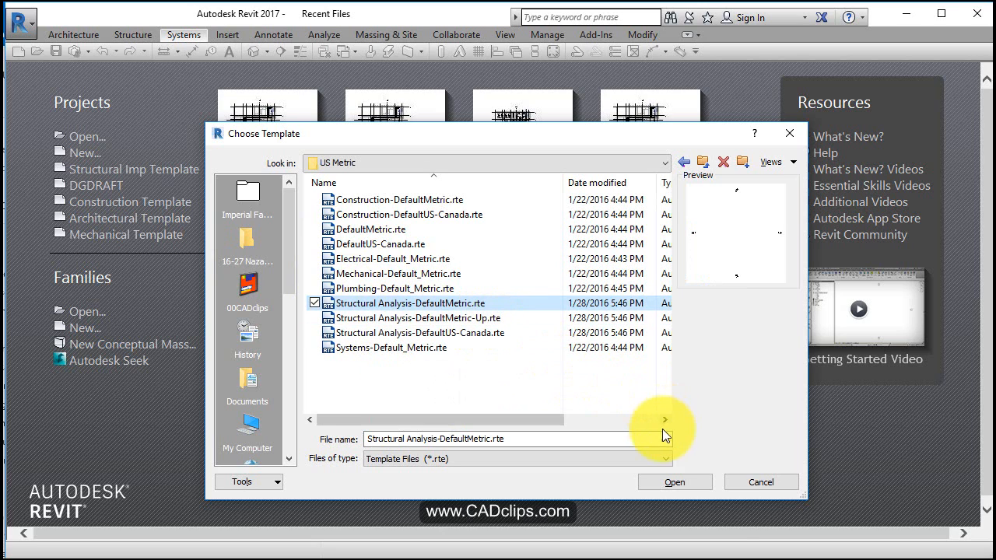
click(674, 482)
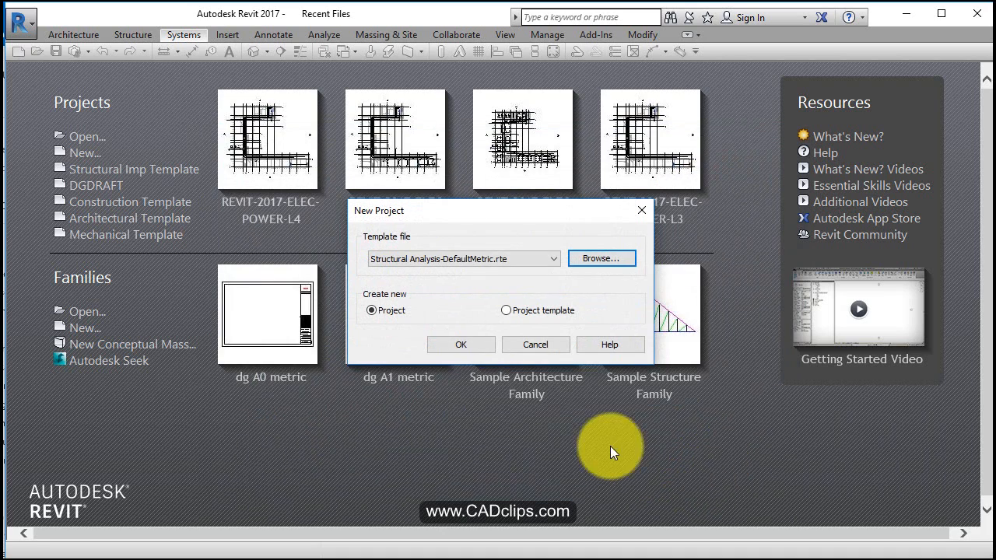
Step: Create Project3 from the metric structural template, opening on the Level 2 structural plan
click(535, 346)
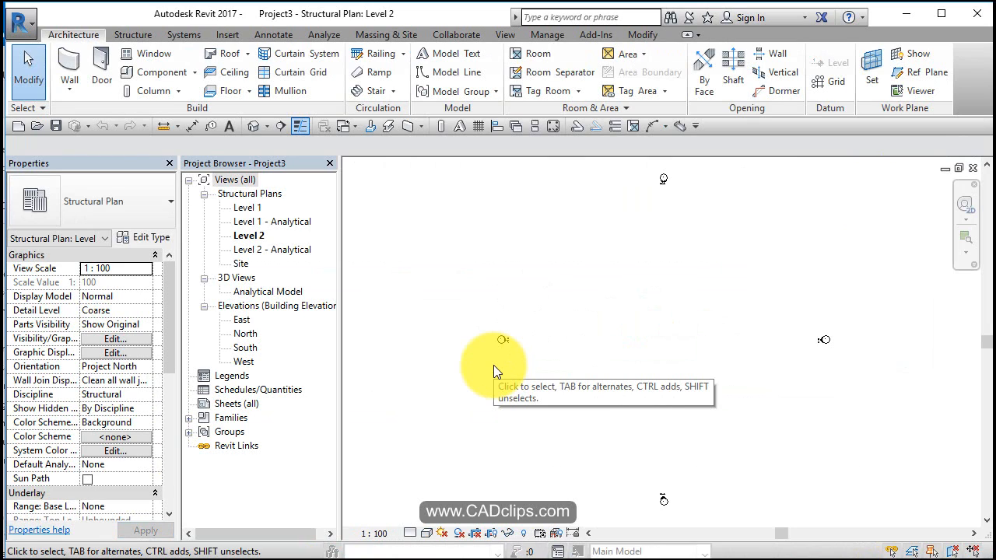
mouse_move(499, 371)
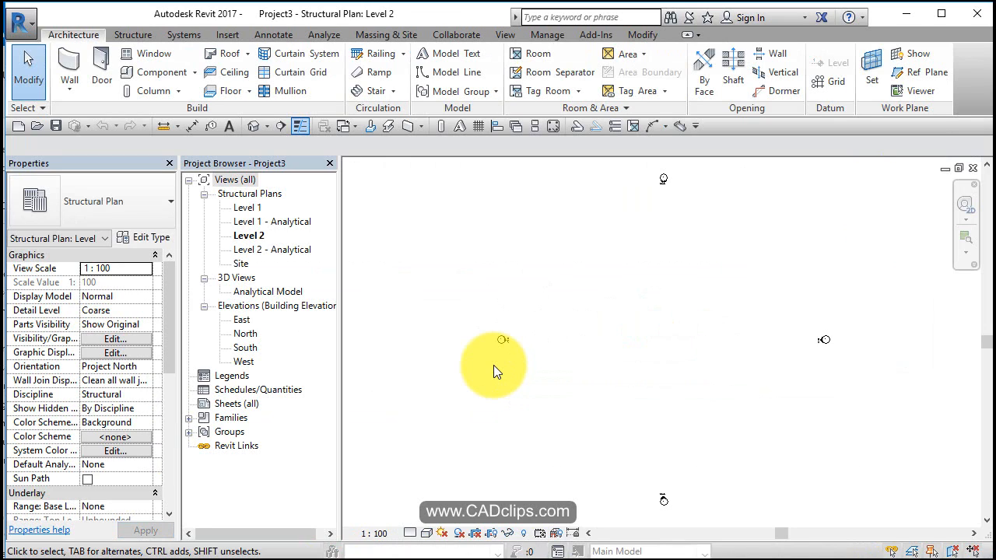
mouse_move(513, 240)
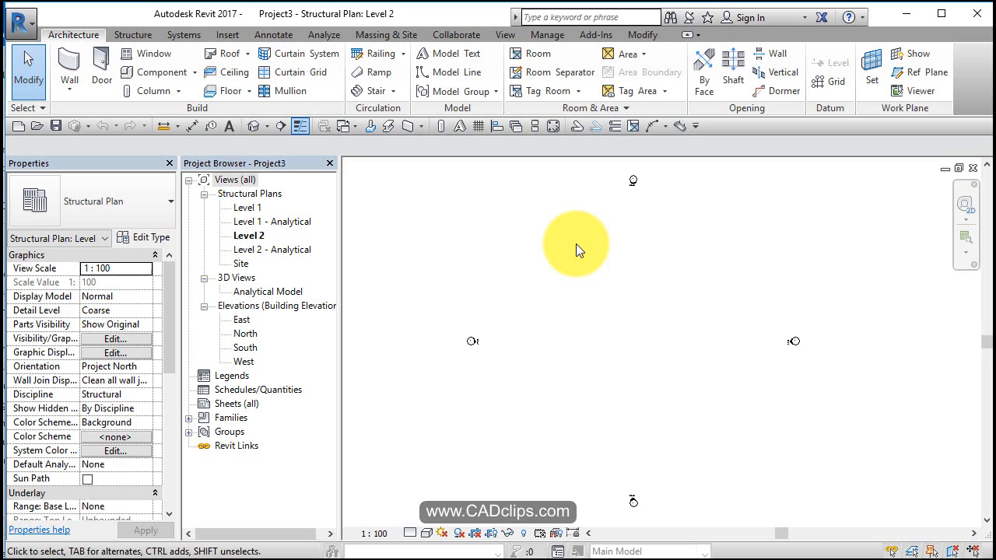
mouse_move(580, 250)
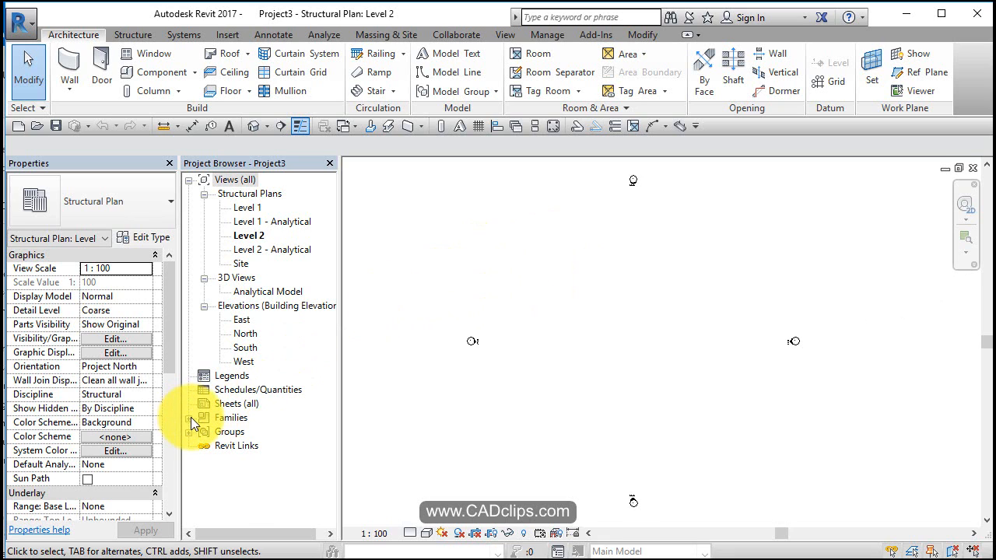
Step: Expand Families to show Structural Beam Systems, Columns, Foundations (Foundation Slab) and Framing
double_click(231, 418)
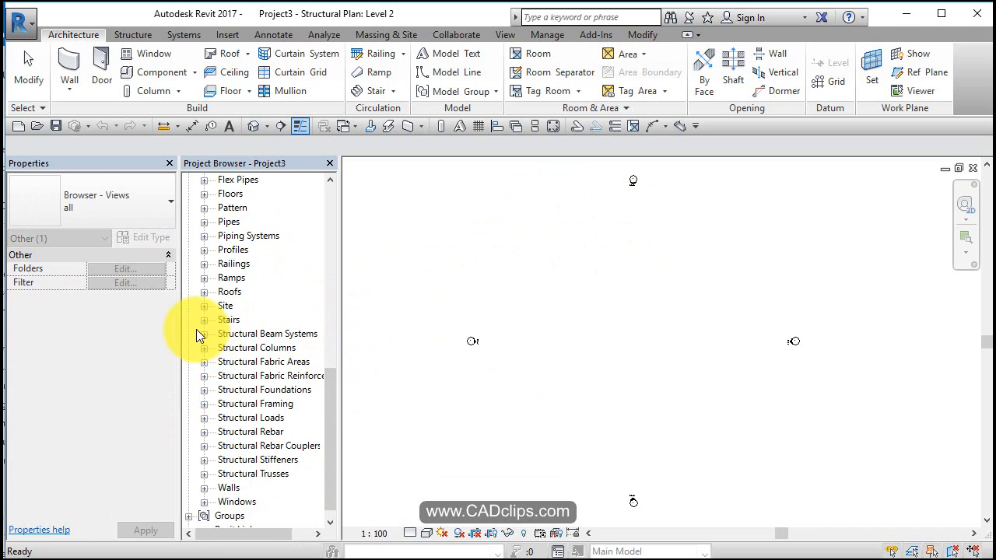
click(204, 334)
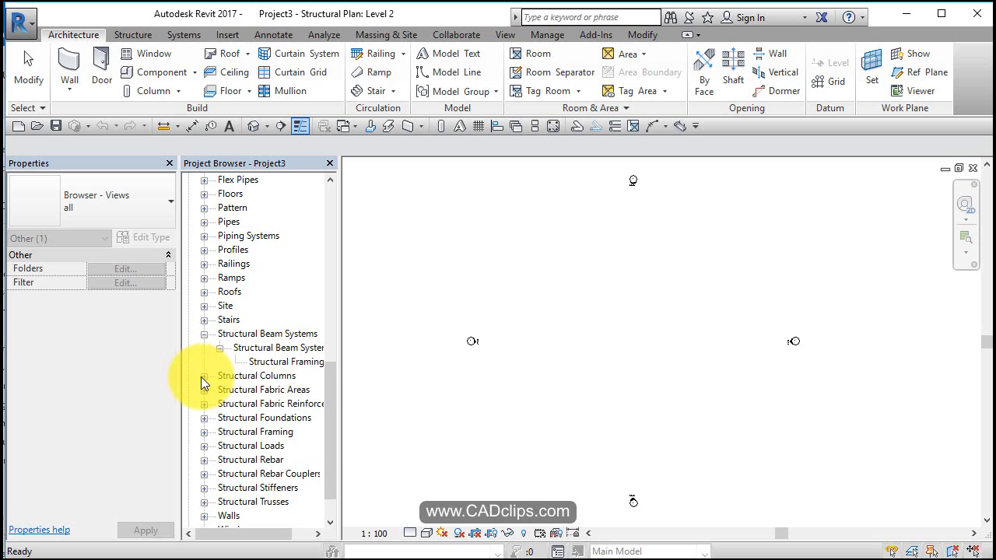
click(204, 375)
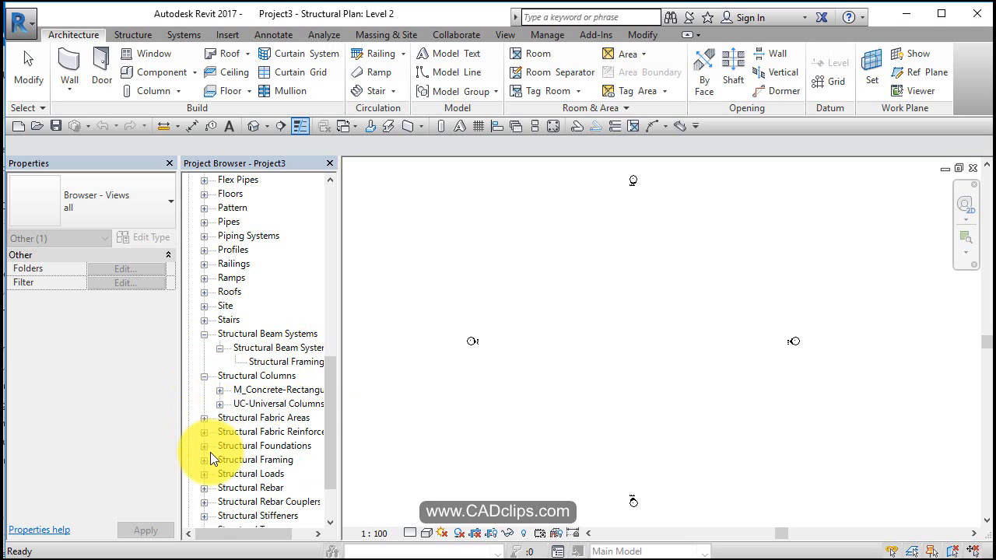
click(205, 446)
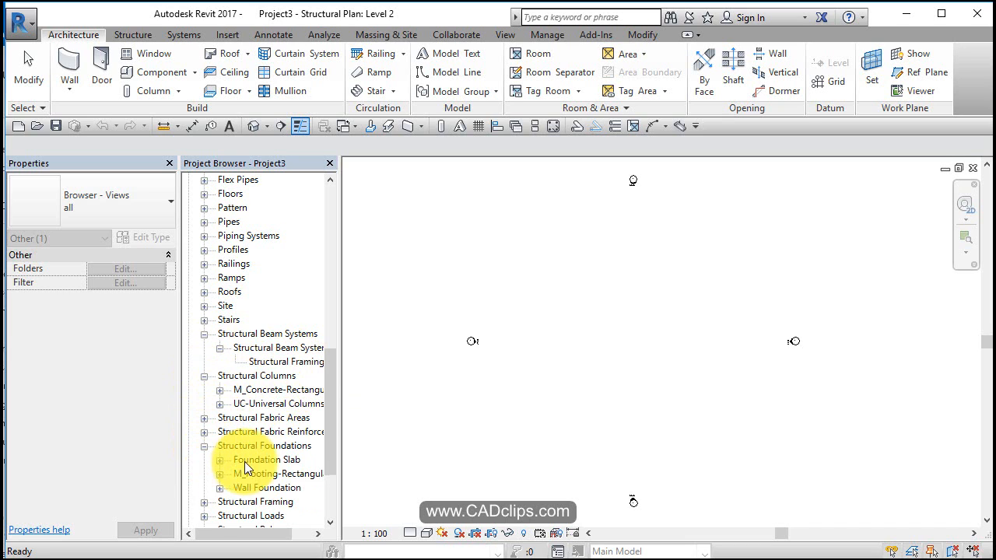
click(268, 459)
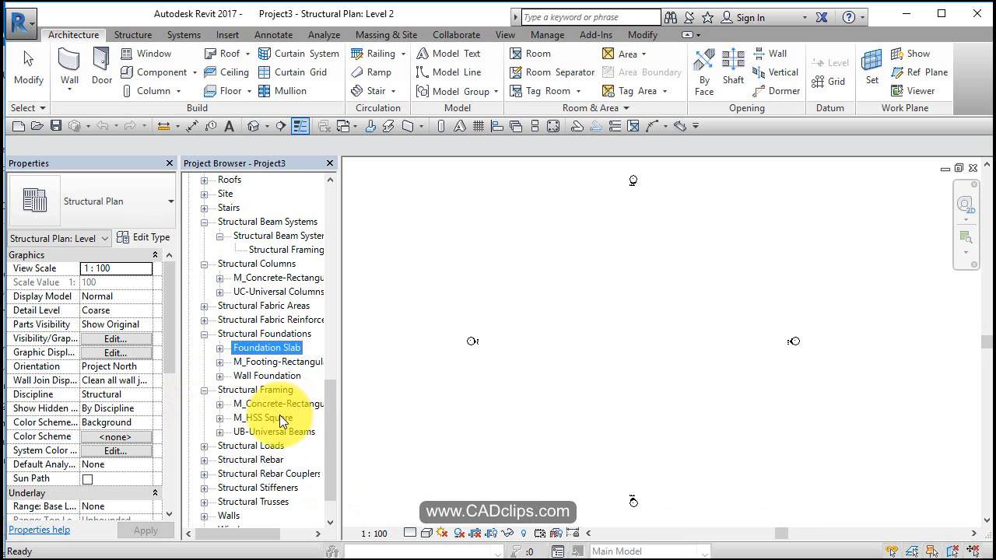
click(221, 417)
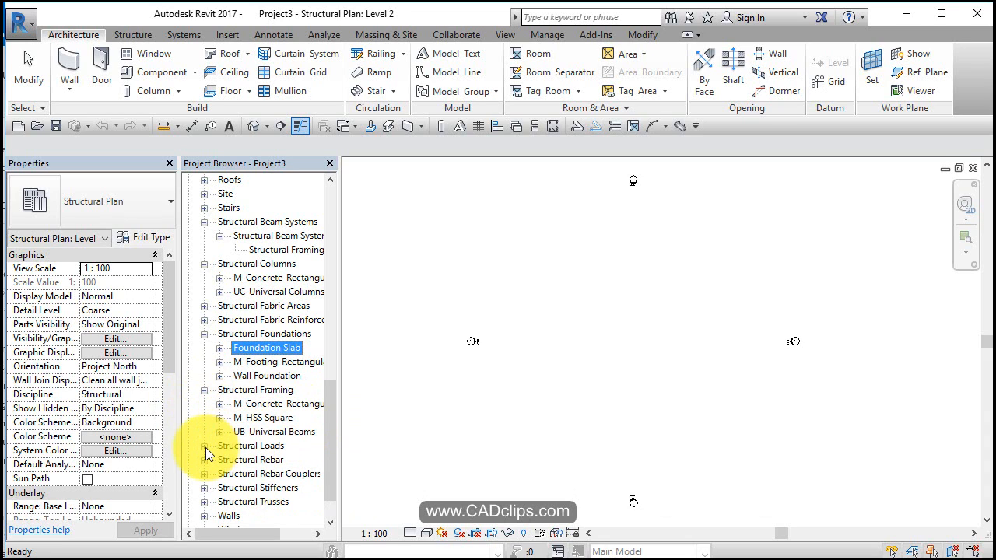
mouse_move(217, 485)
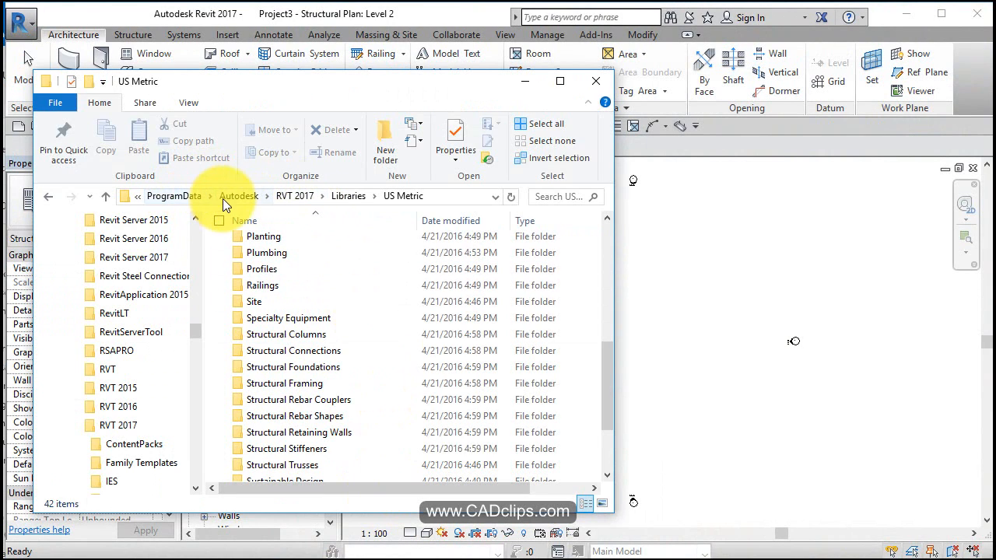
mouse_move(348, 196)
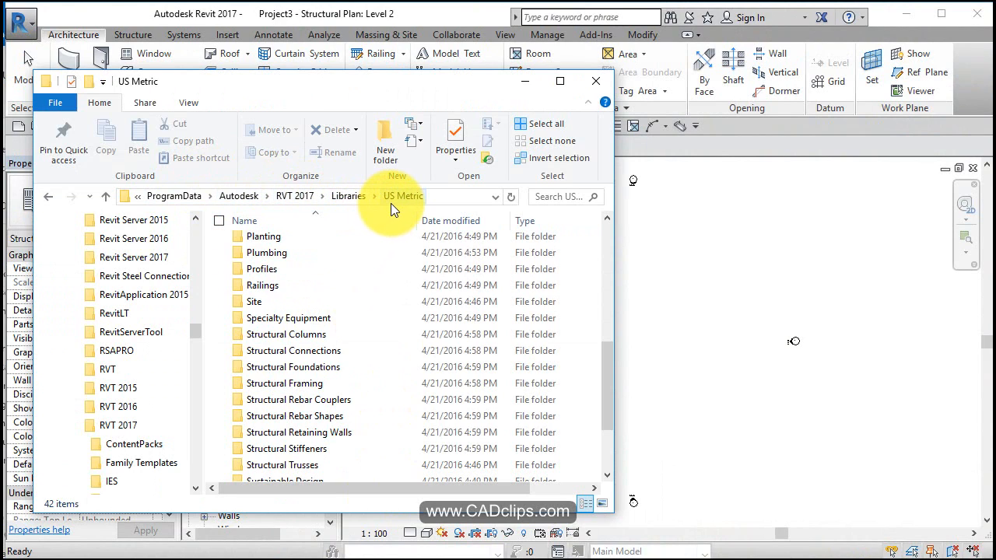
mouse_move(389, 210)
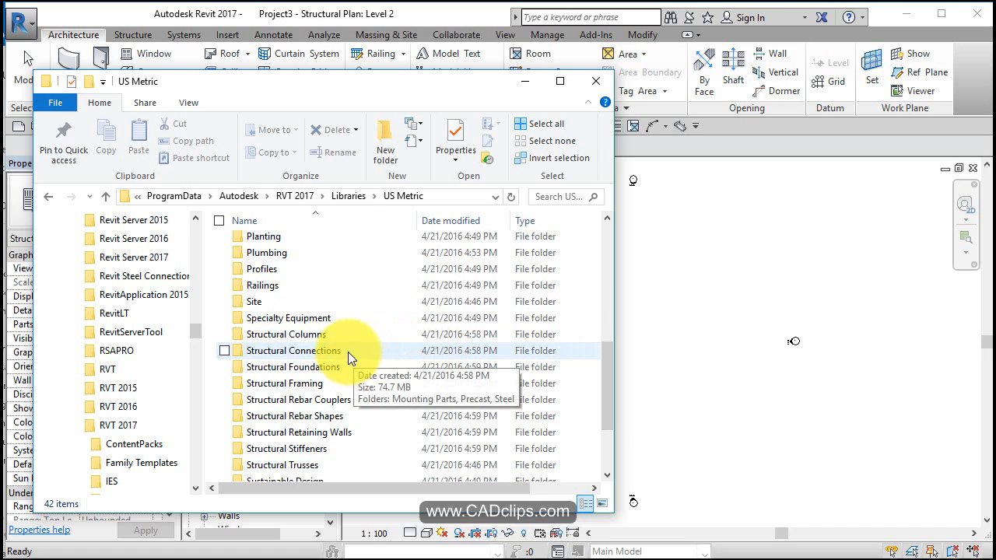
Step: Load M_W-Wide Flange-Column.rfa from the US Metric steel columns library into the project
double_click(286, 333)
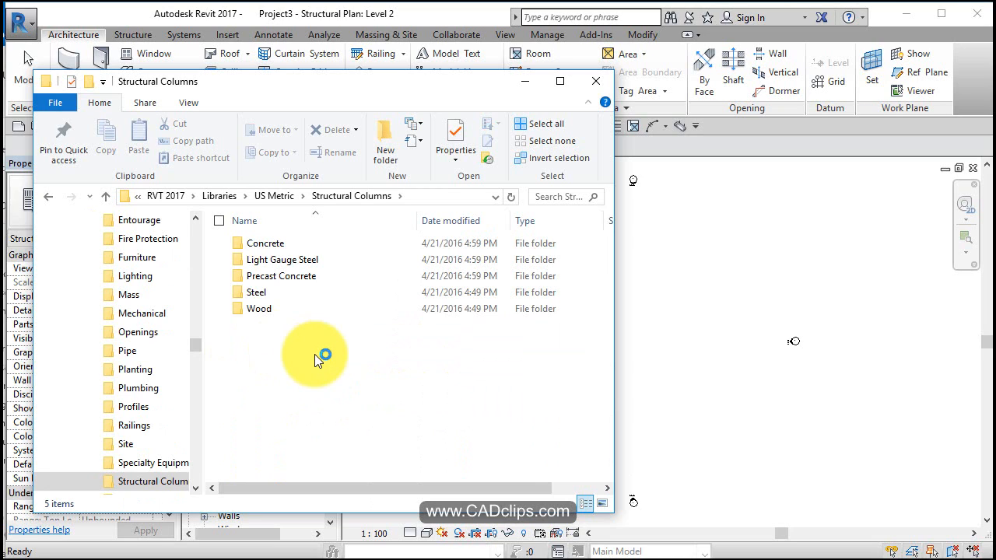
double_click(255, 293)
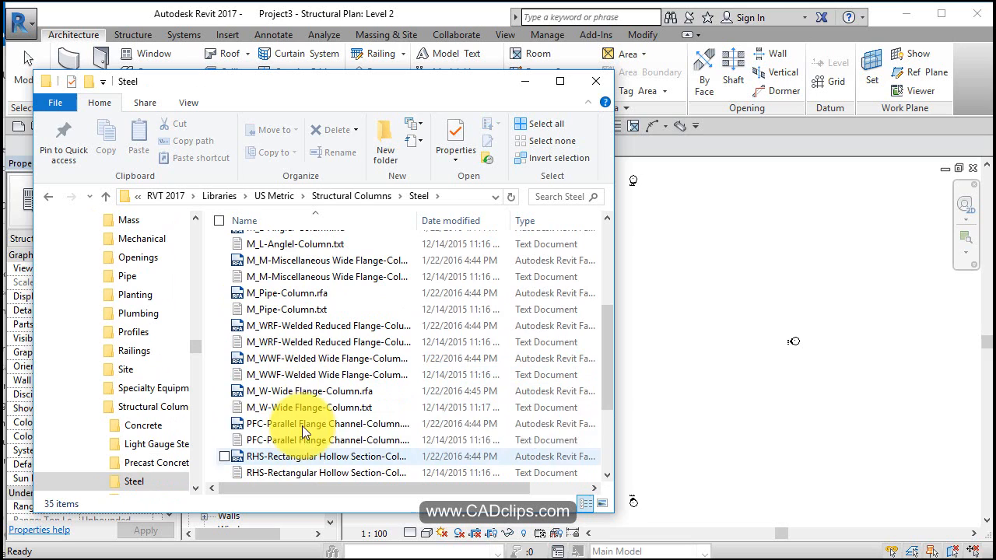
click(311, 408)
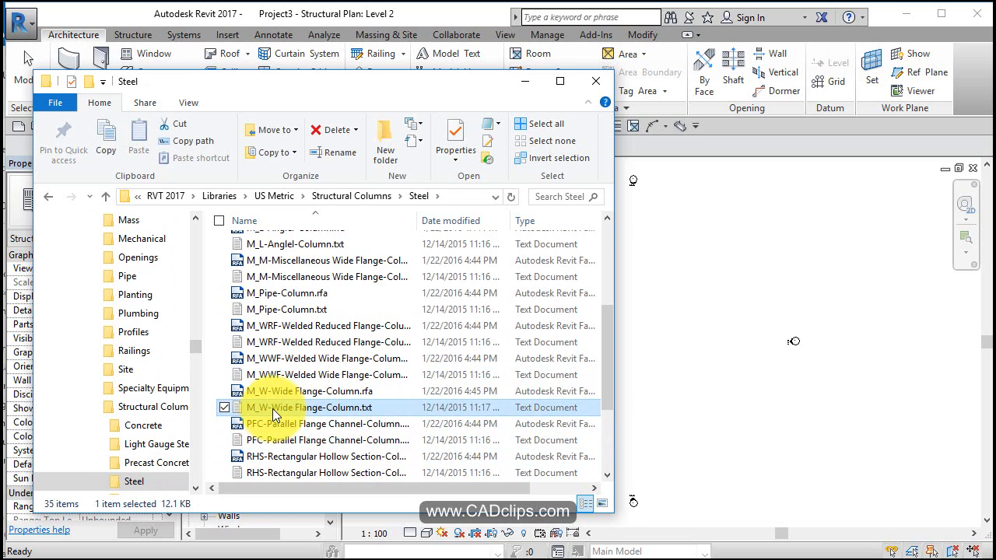
mouse_move(319, 417)
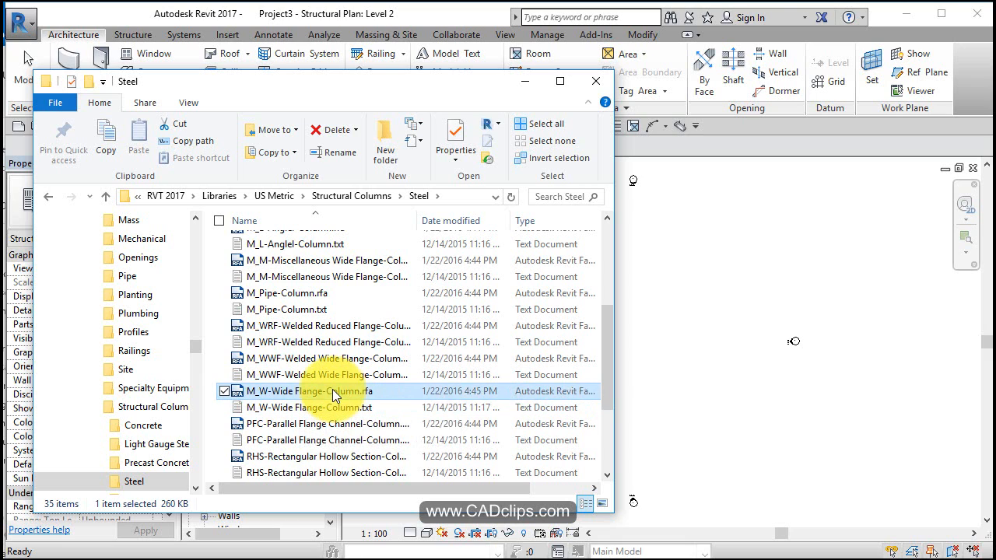
mouse_move(697, 308)
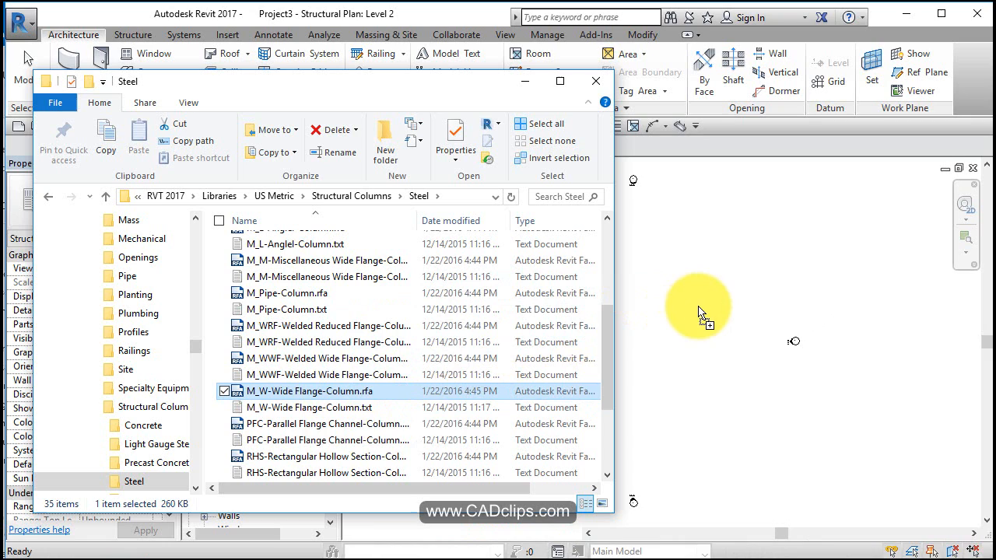
mouse_move(734, 337)
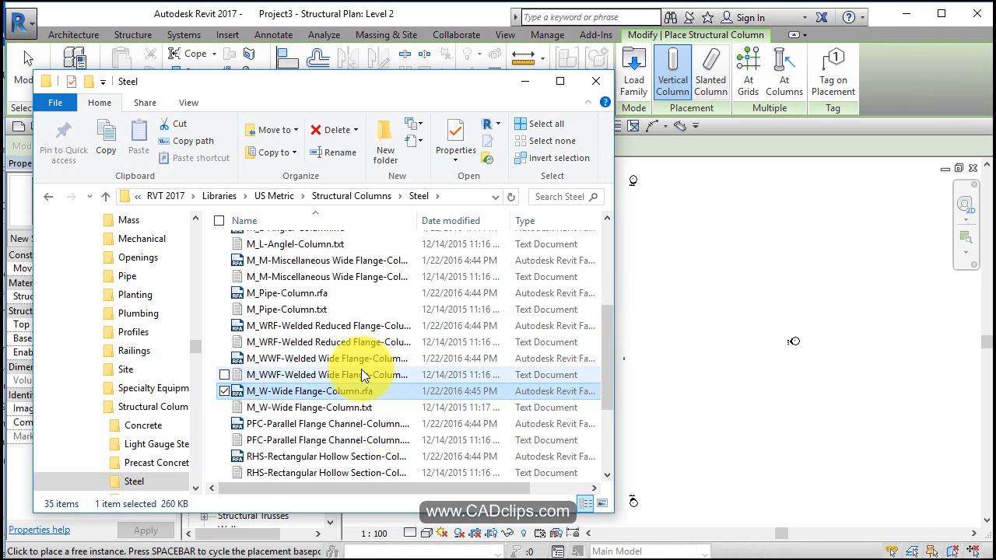
scroll(down, 3)
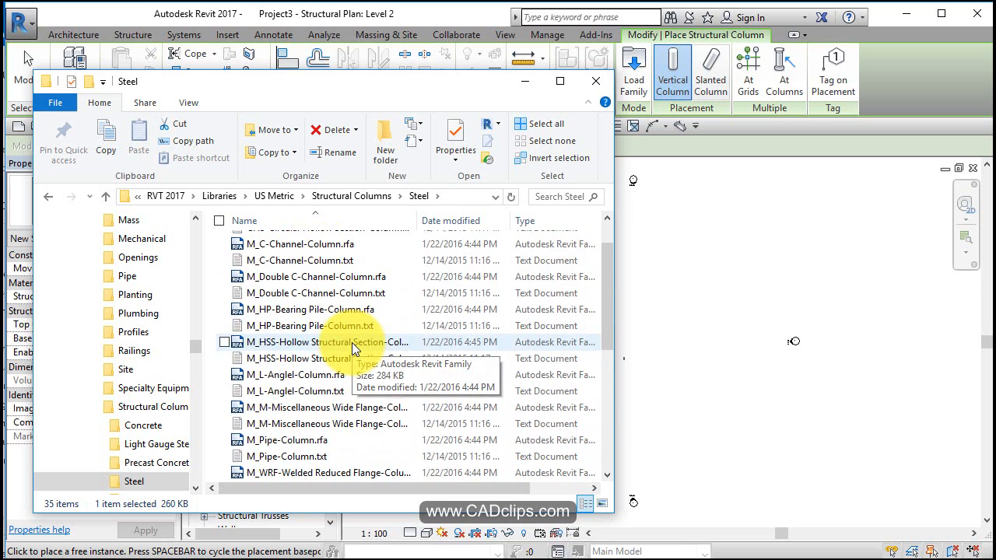
scroll(down, 3)
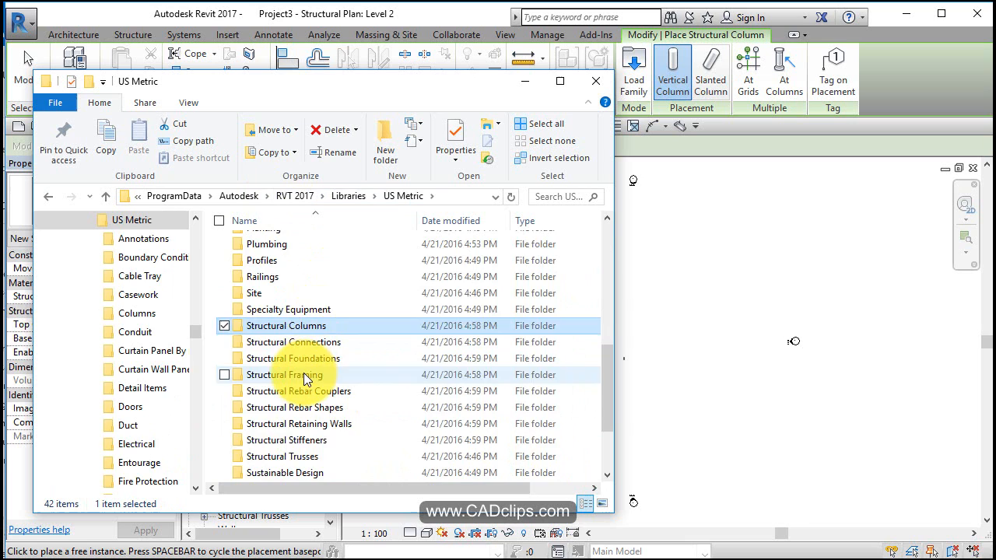
Step: Load M_C-Channel, M_K-Series Bar Joist-Angle Web and M_L-Angle from the steel framing library
double_click(284, 373)
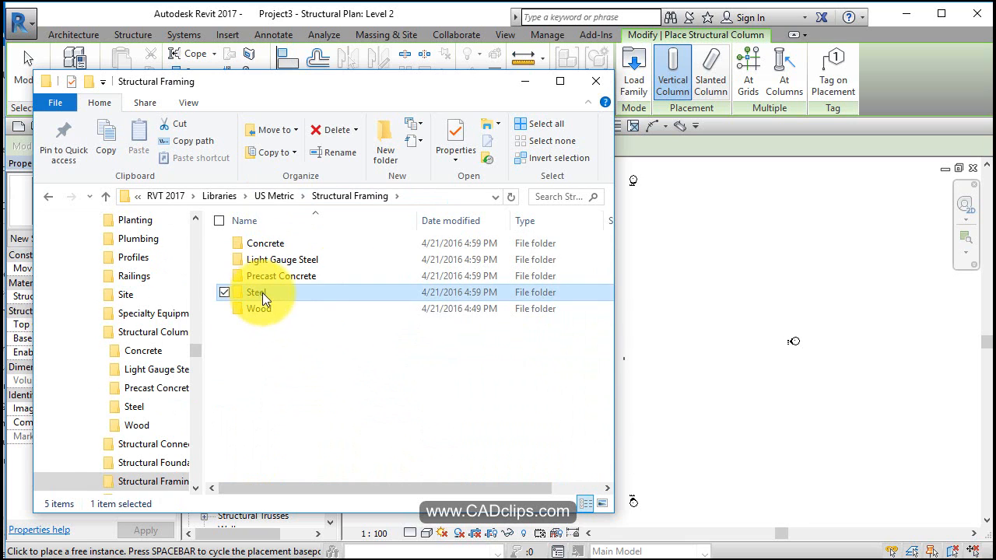
double_click(257, 293)
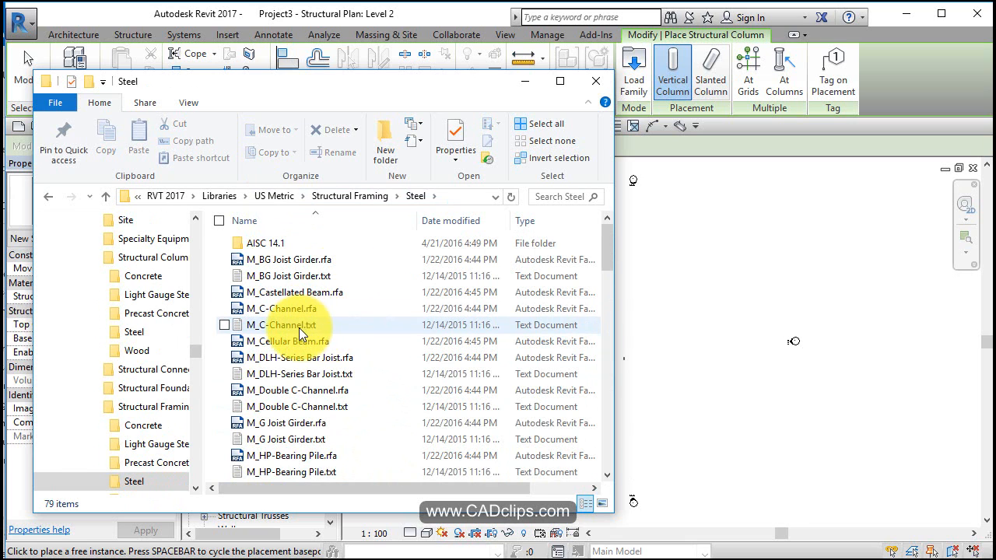
click(288, 308)
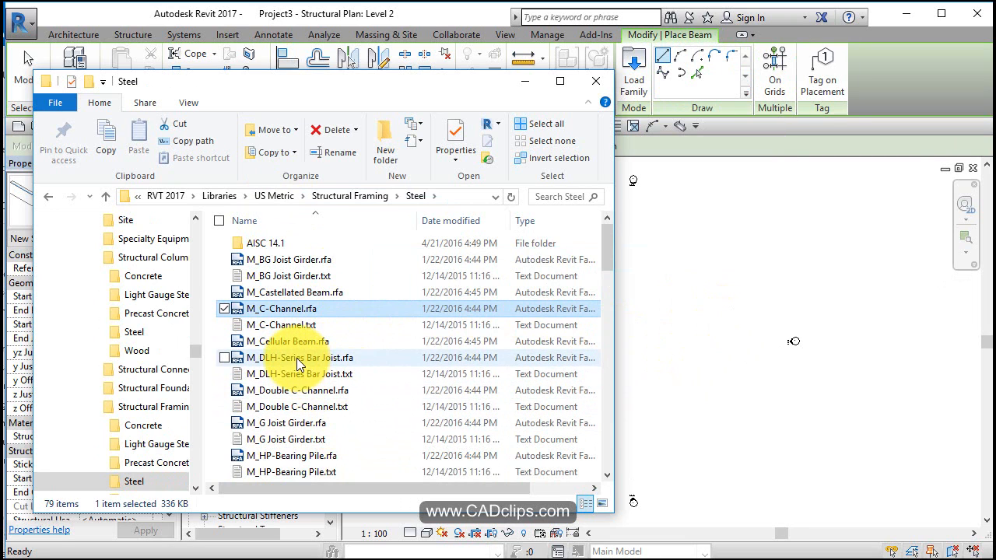
scroll(down, 3)
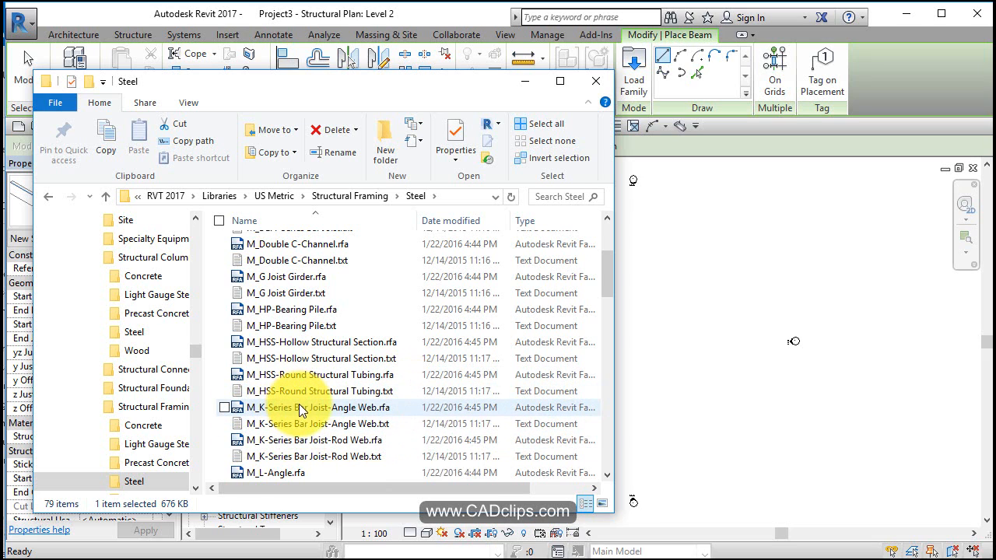
click(312, 408)
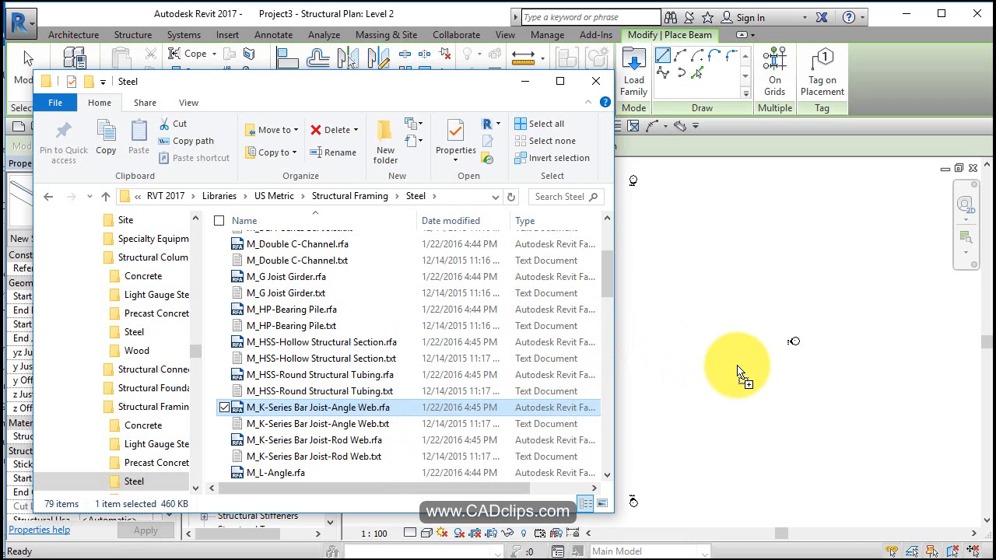
mouse_move(268, 473)
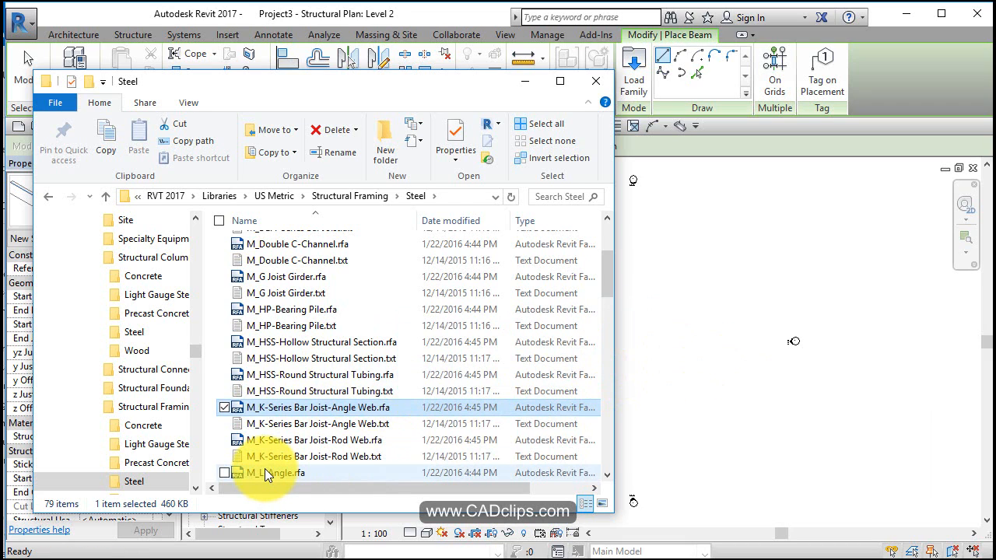
click(276, 473)
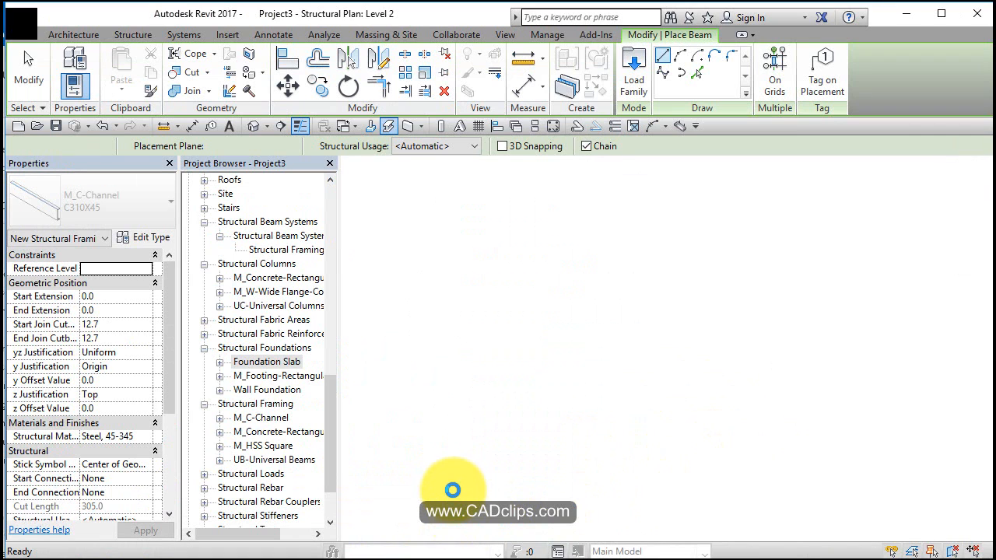
Step: Bring the steel framing library window back in front beside the Project Browser
click(633, 70)
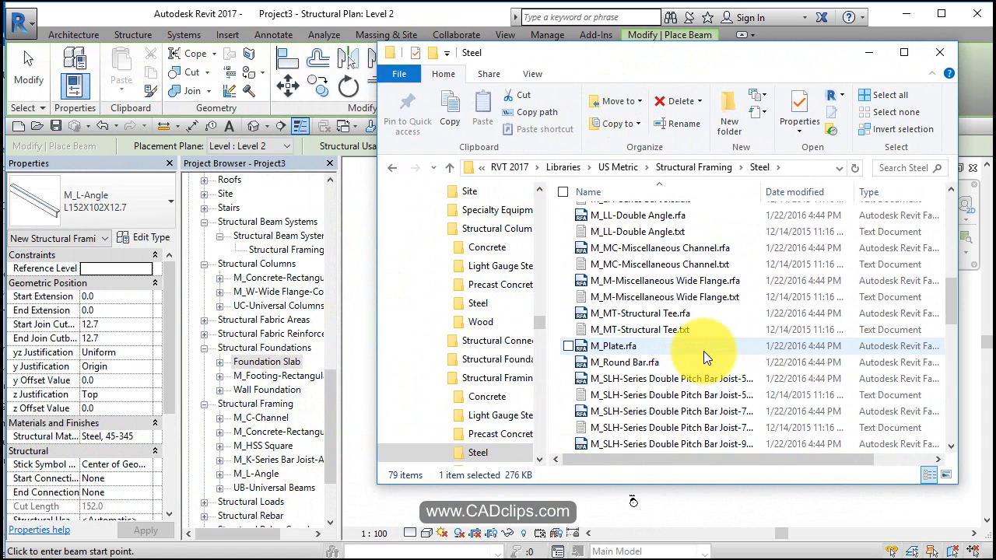
scroll(down, 3)
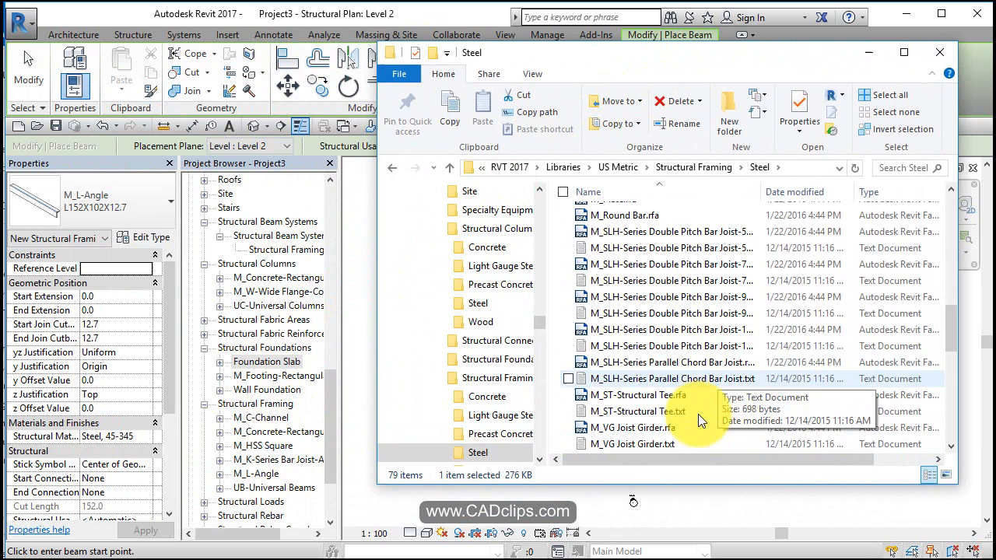
scroll(down, 3)
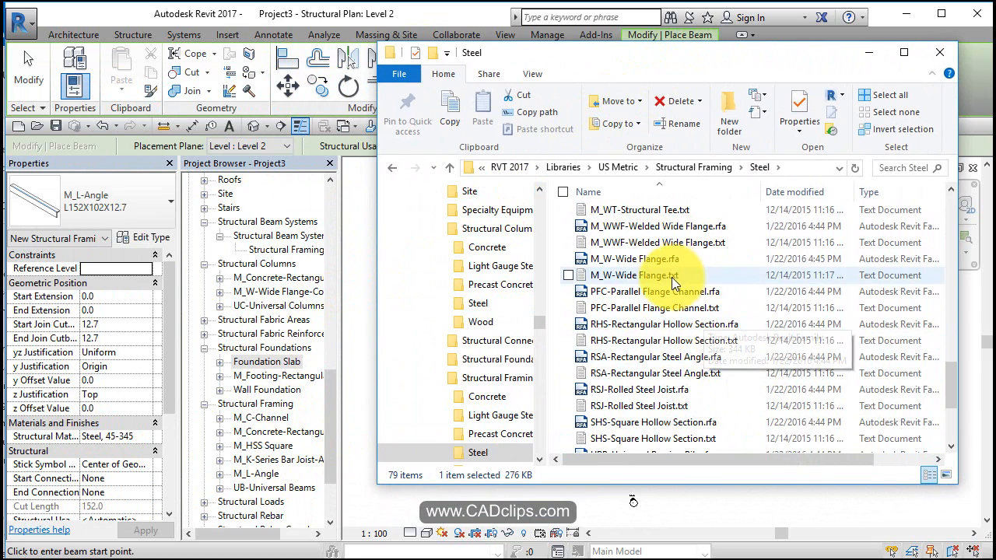
mouse_move(589, 168)
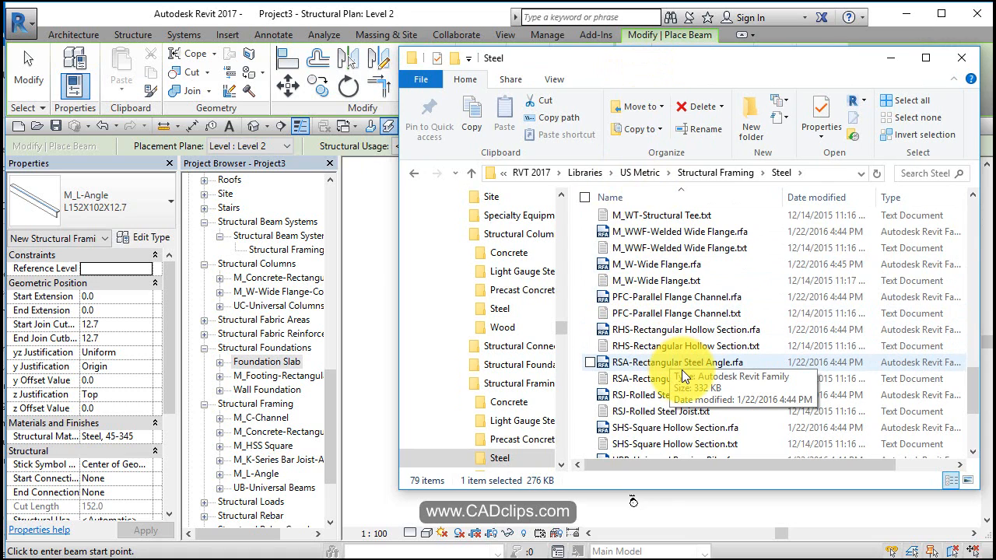
click(657, 281)
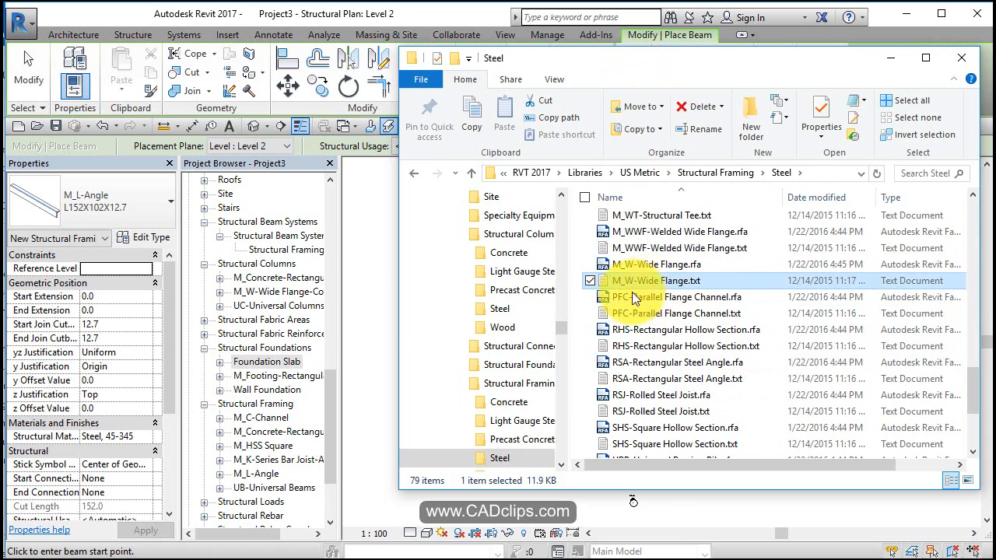
mouse_move(370, 350)
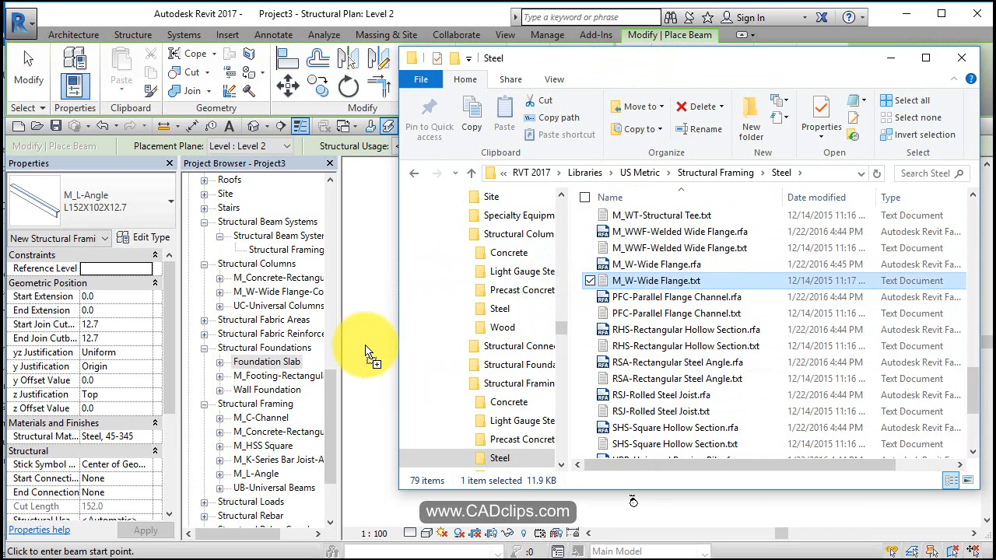
click(685, 345)
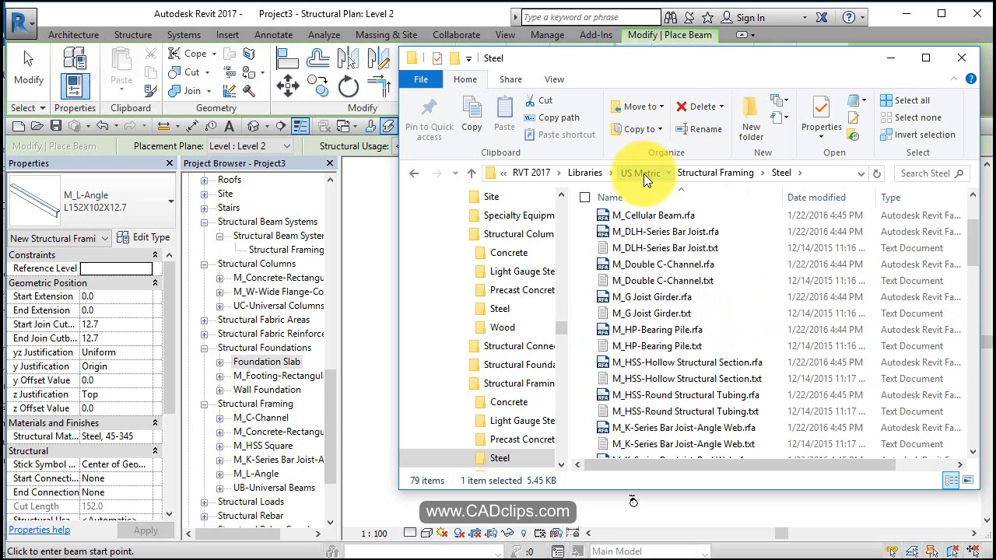
Step: Load M_Pile Cap-4 Pile.rfa from the US Metric Structural Foundations library, then close Explorer
click(643, 172)
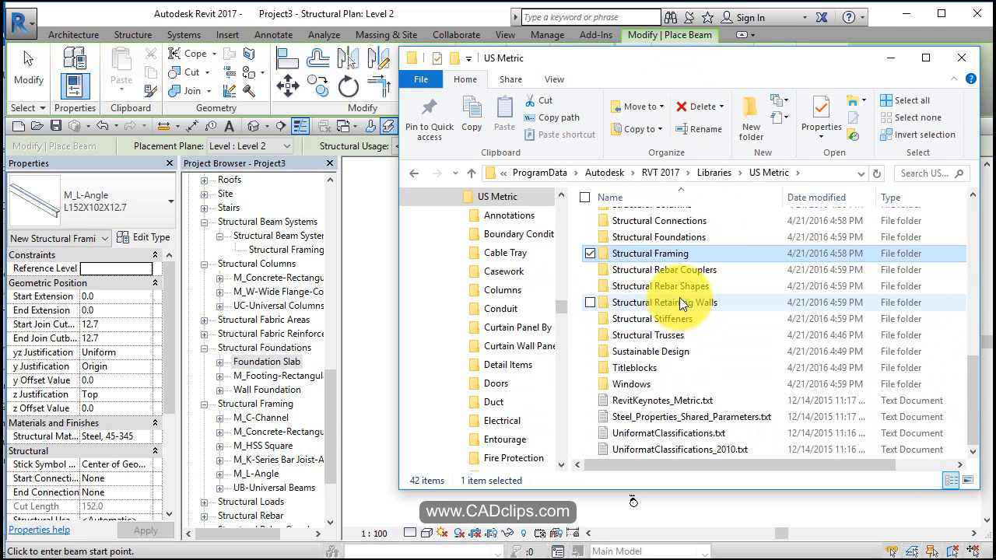
mouse_move(701, 237)
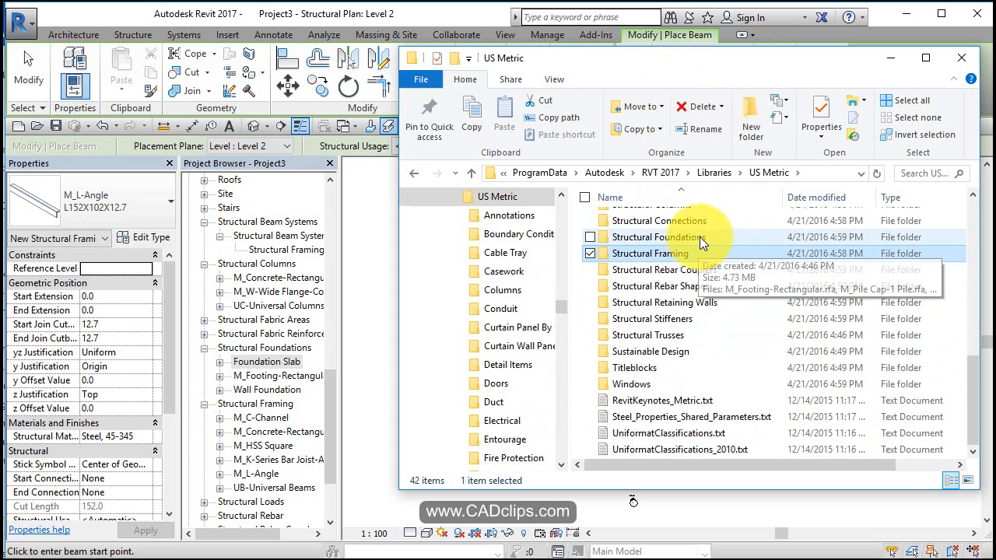
double_click(657, 253)
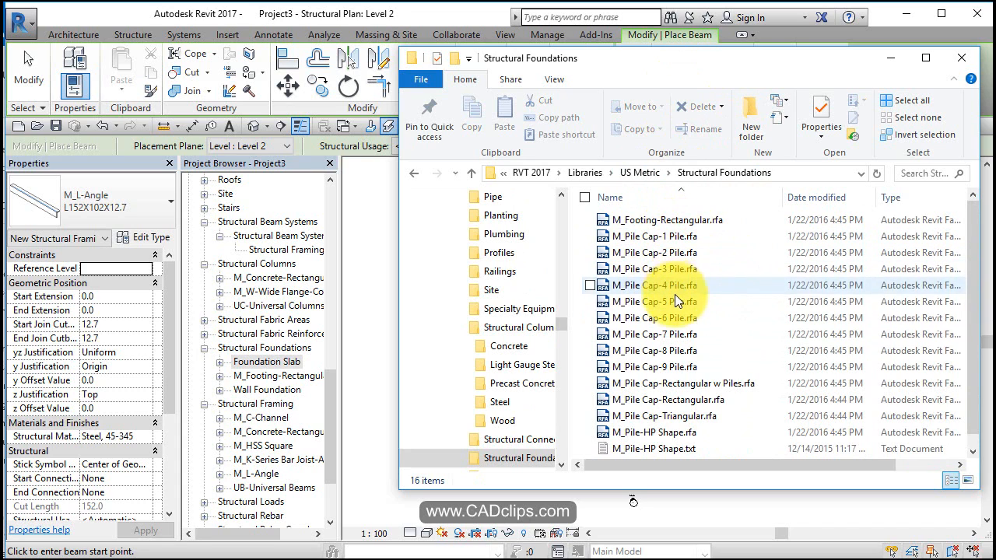
click(654, 285)
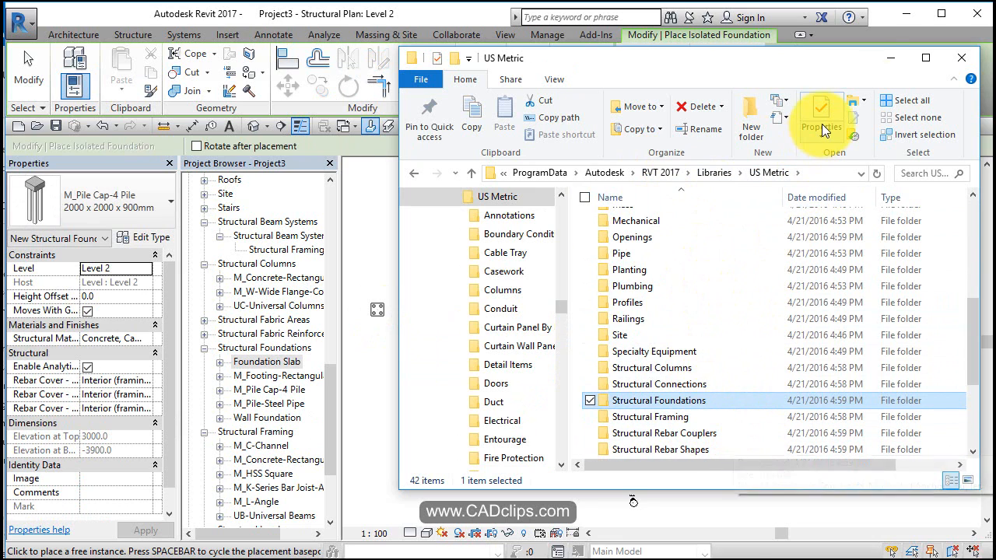
click(834, 117)
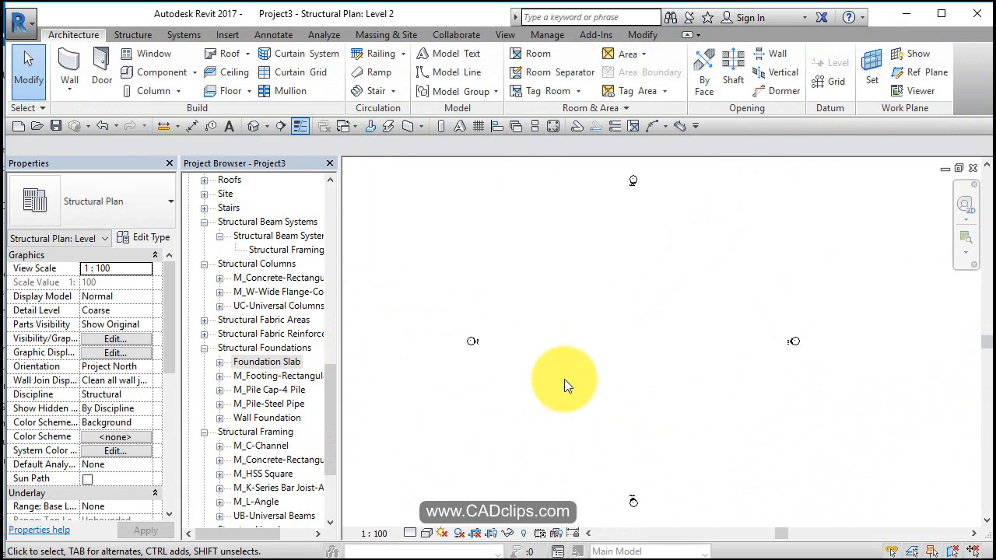
mouse_move(573, 392)
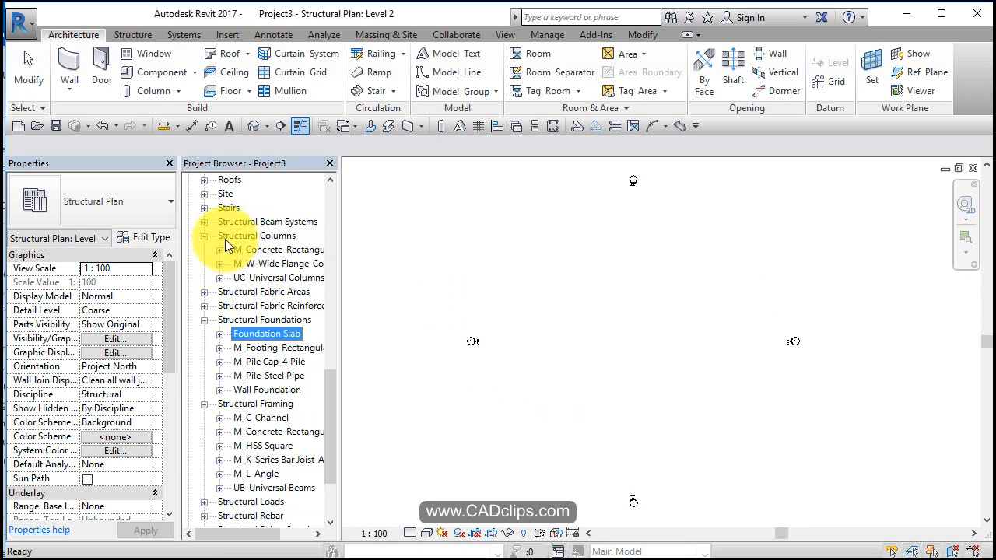
click(204, 237)
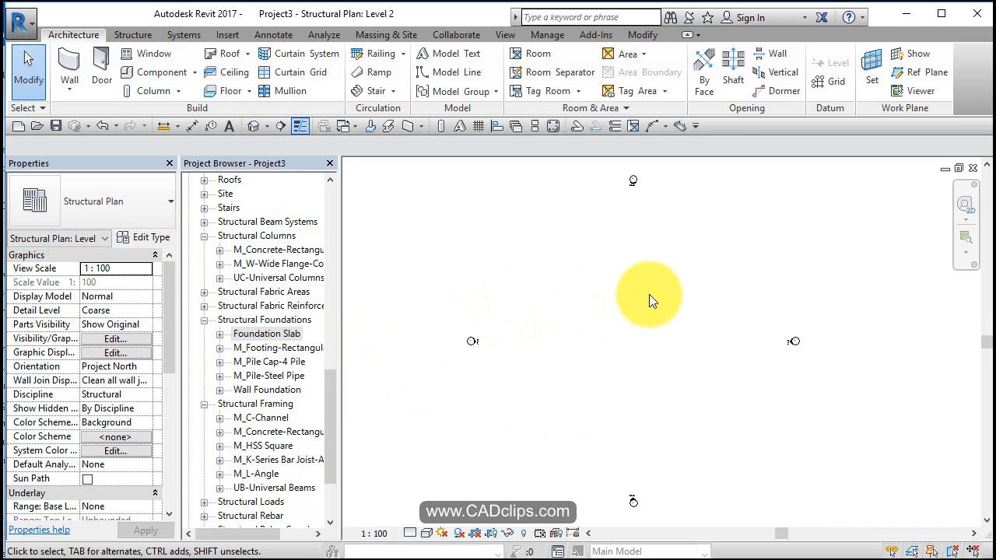
mouse_move(666, 311)
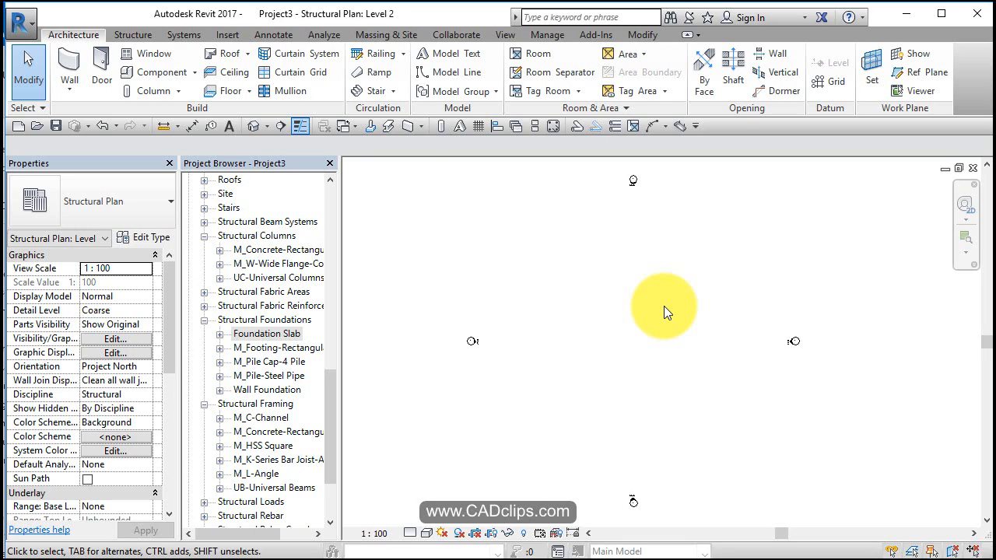
mouse_move(629, 297)
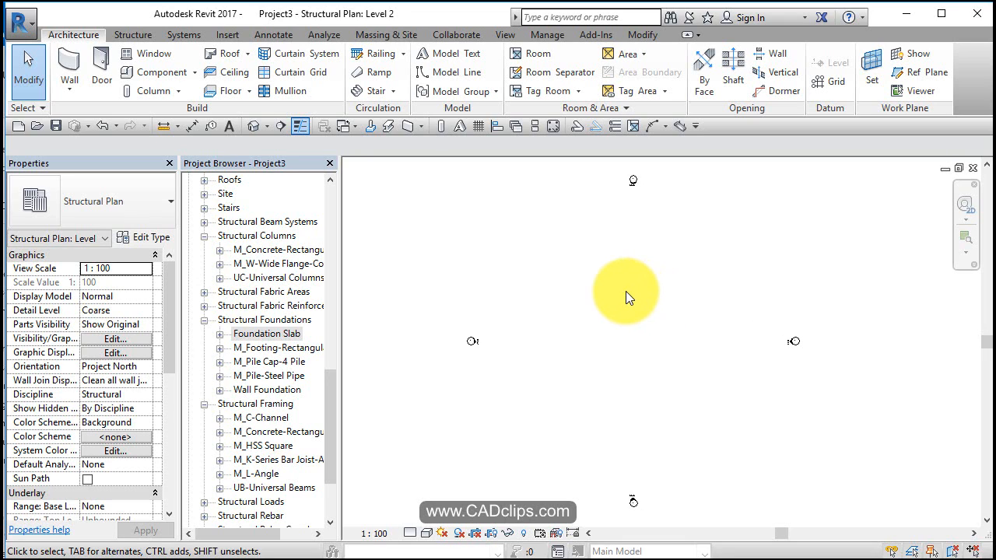